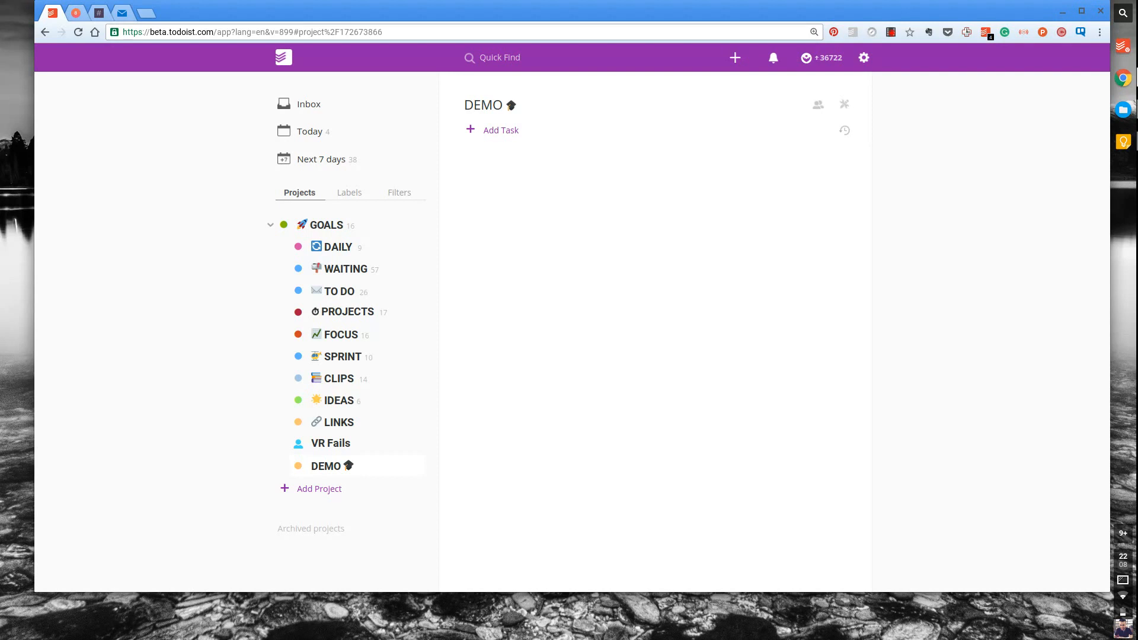
Start a blank new task in the DEMO project and check the field's context menu for emoji
{"action": "left_click", "coordinate": [501, 130]}
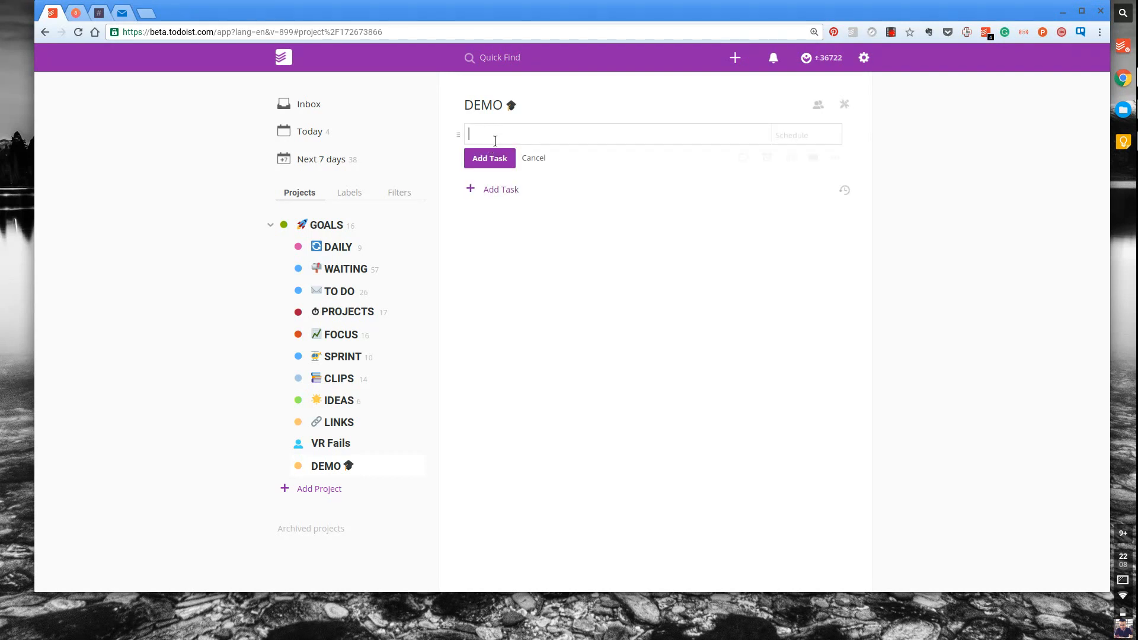
{"action": "right_click", "coordinate": [494, 134]}
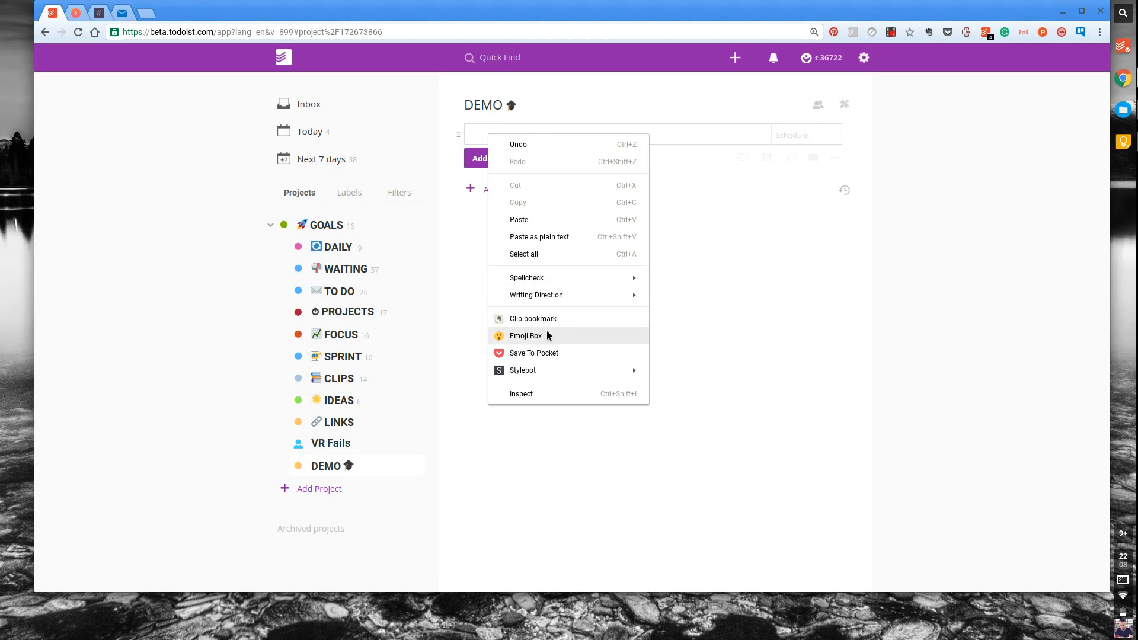
{"action": "mouse_move", "coordinate": [542, 341]}
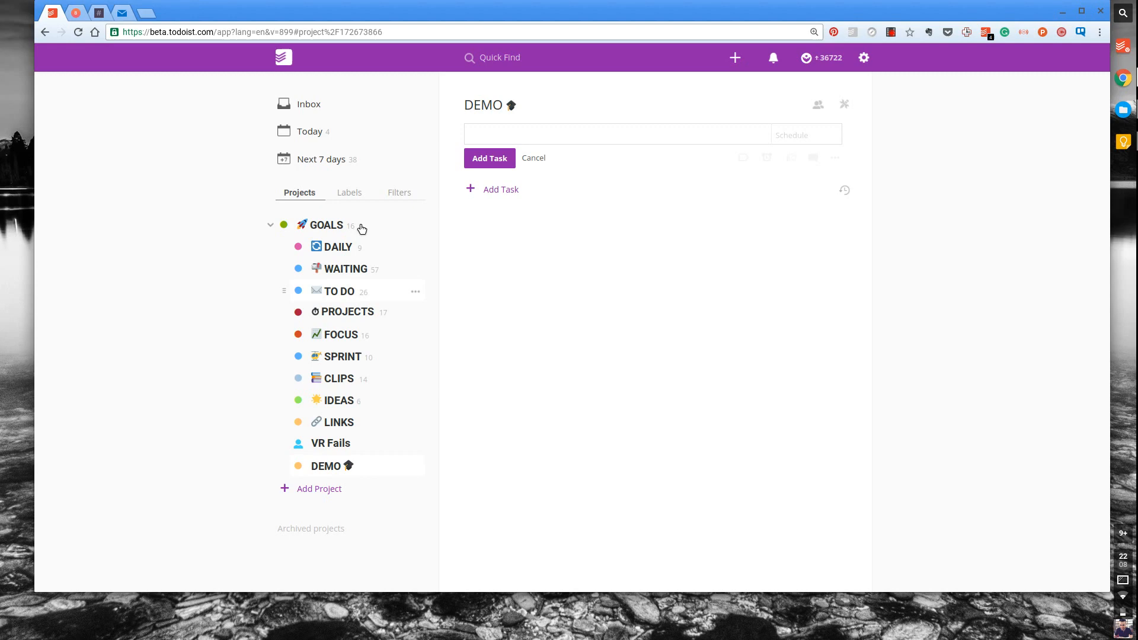
{"action": "mouse_move", "coordinate": [334, 227]}
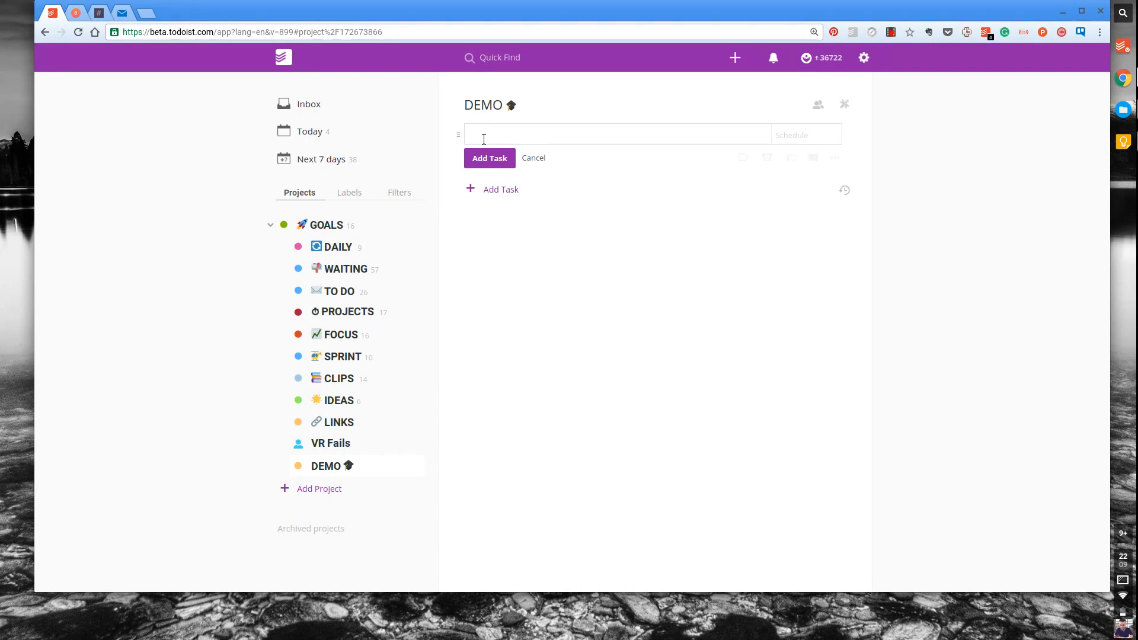
Begin entering the first university goal, finishing a 2:1 degree, as a prioritized task
{"action": "type", "text": "F"}
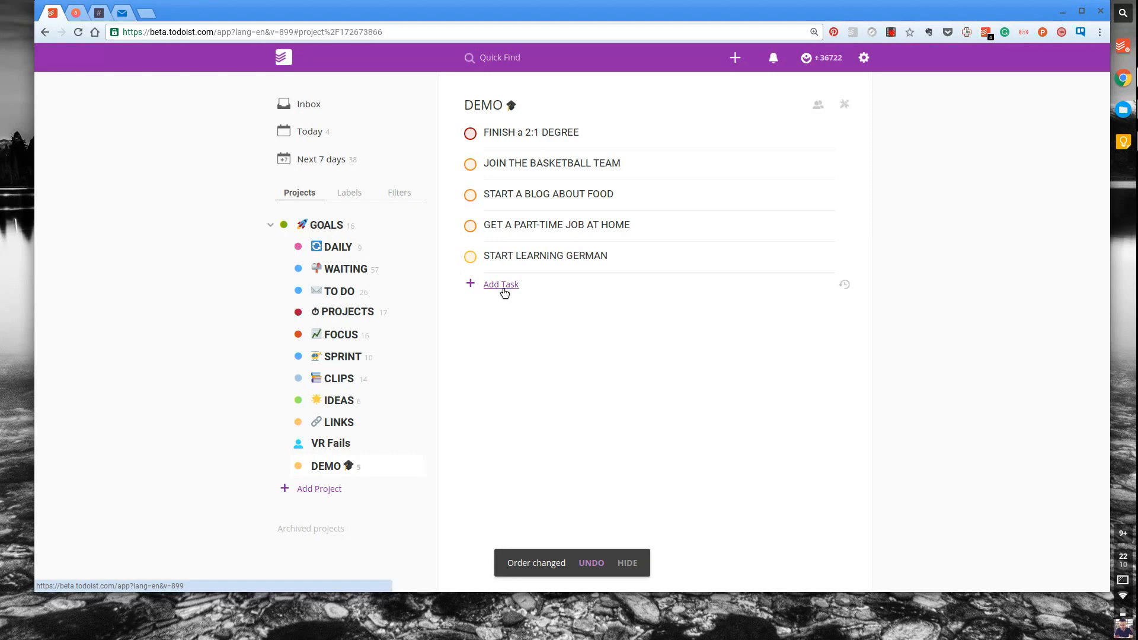
{"action": "mouse_move", "coordinate": [482, 132]}
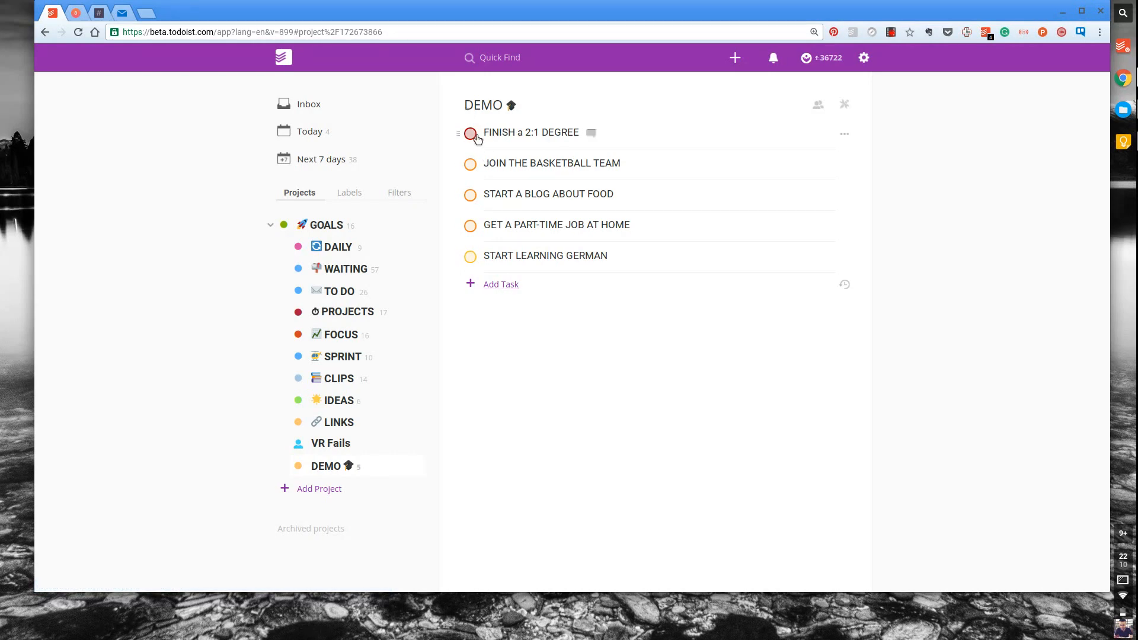
{"action": "mouse_move", "coordinate": [479, 170]}
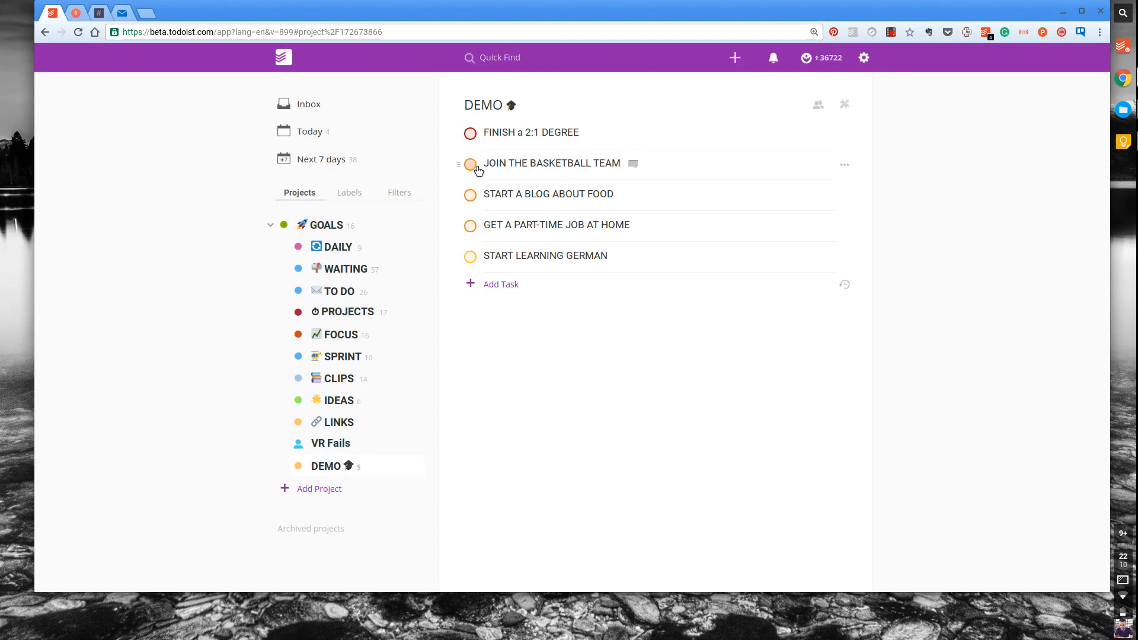
{"action": "mouse_move", "coordinate": [478, 165]}
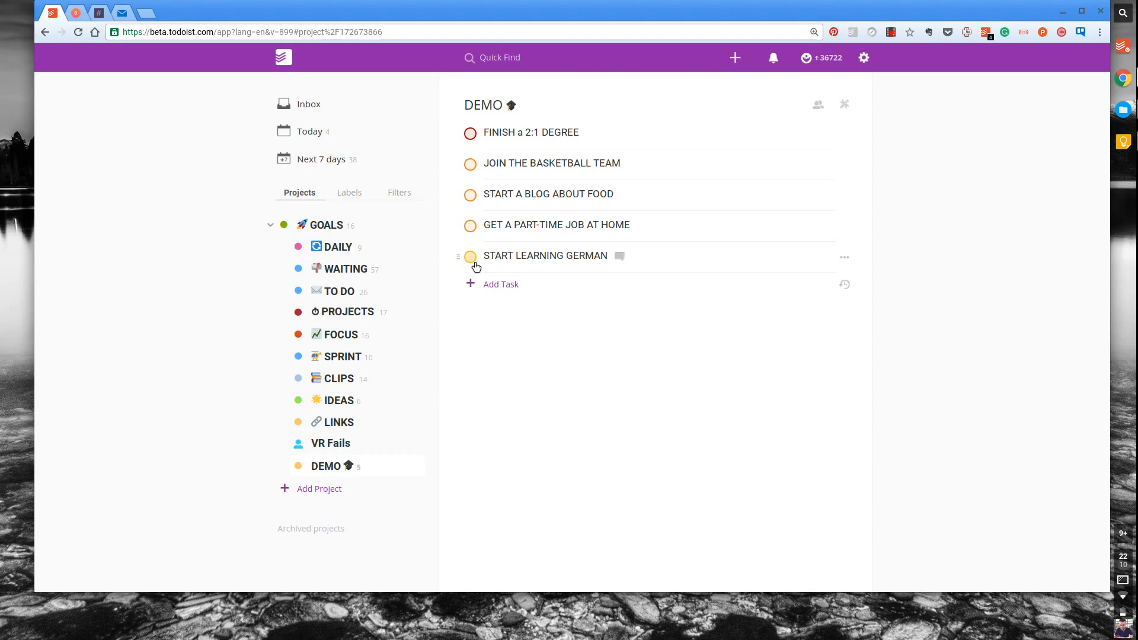
{"action": "mouse_move", "coordinate": [479, 161]}
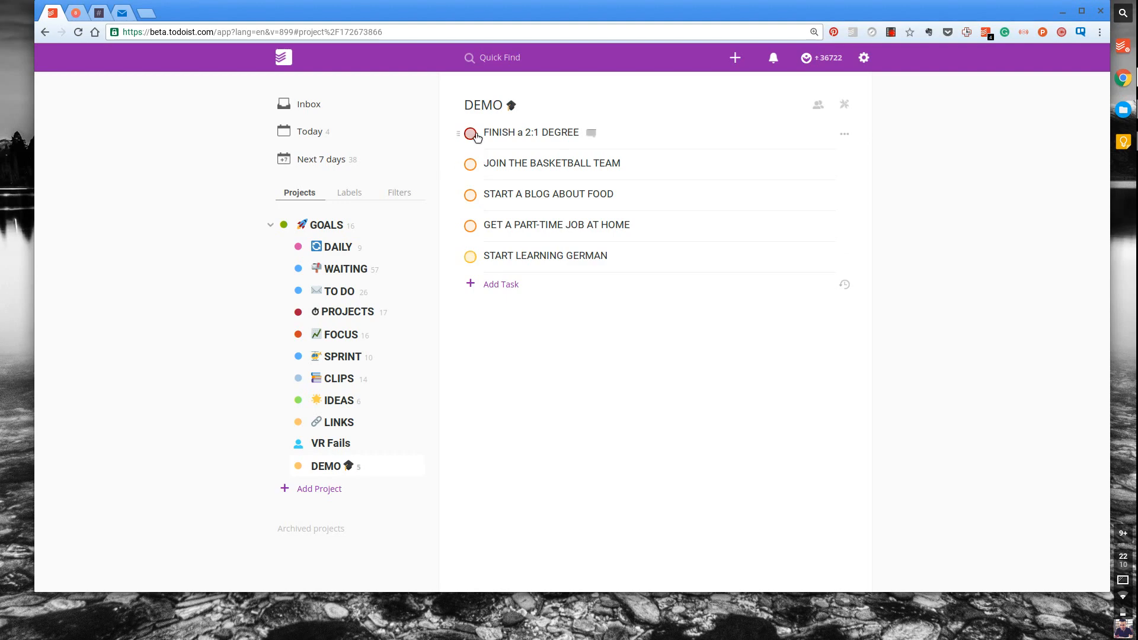
{"action": "mouse_move", "coordinate": [501, 290]}
{"action": "type", "text": "GOALS FOR UNIVERSITY"}
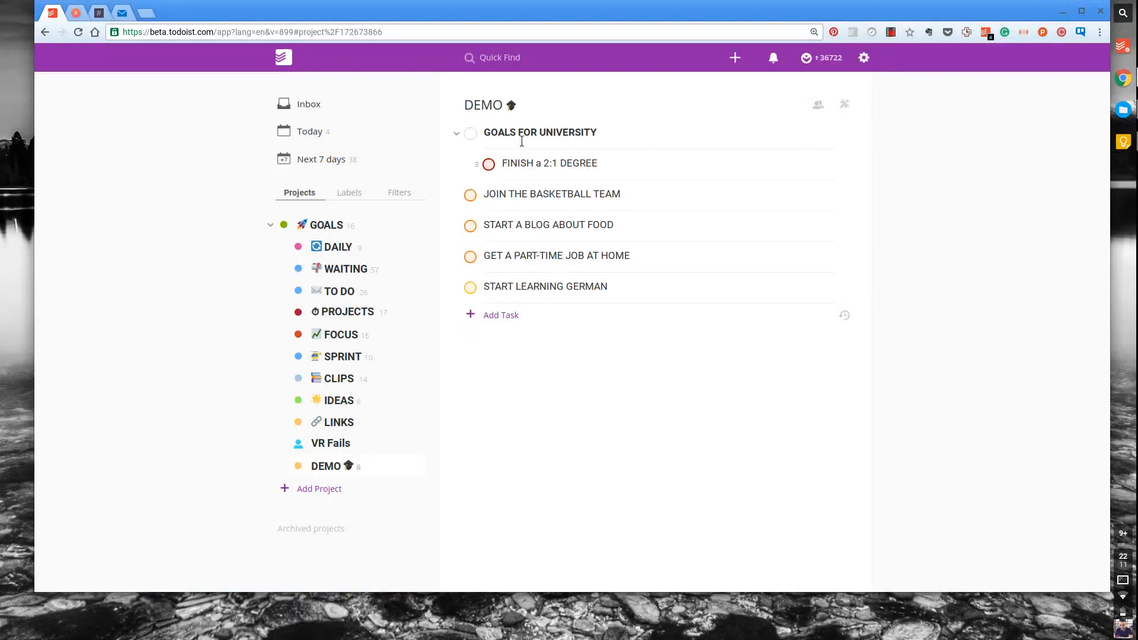
Nest the five goals under the header and save it as 'GOALS FOR UNIVERSITY (JUNE 28th)'
{"action": "left_click_drag", "start_coordinate": [552, 194], "coordinate": [552, 195]}
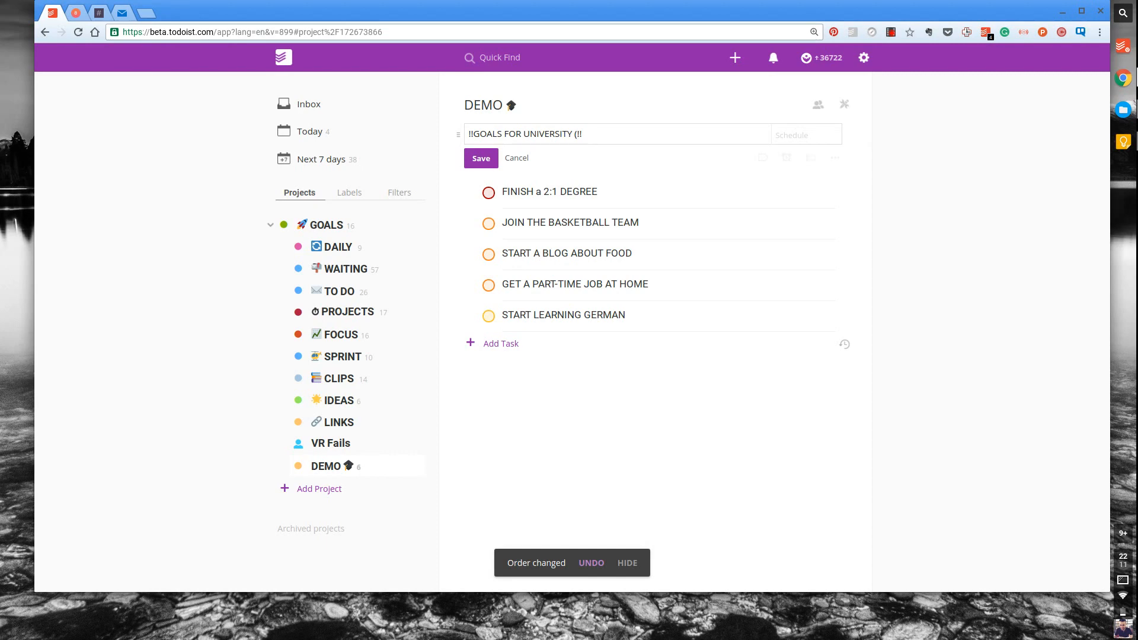
{"action": "type", "text": "JUNE 28th)"}
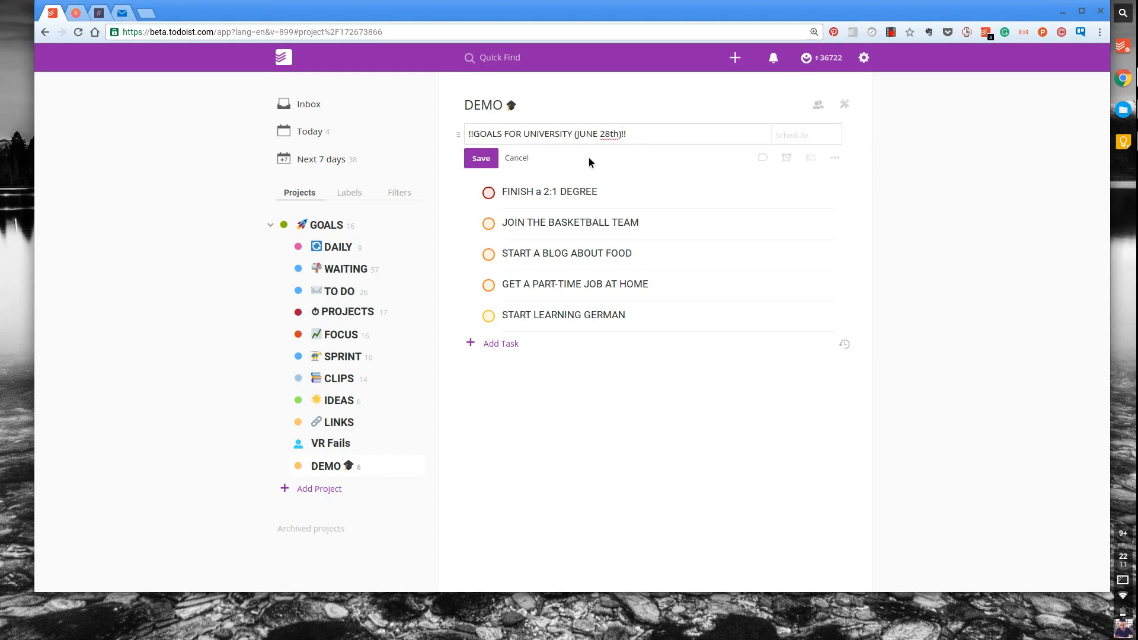
{"action": "left_click", "coordinate": [480, 158]}
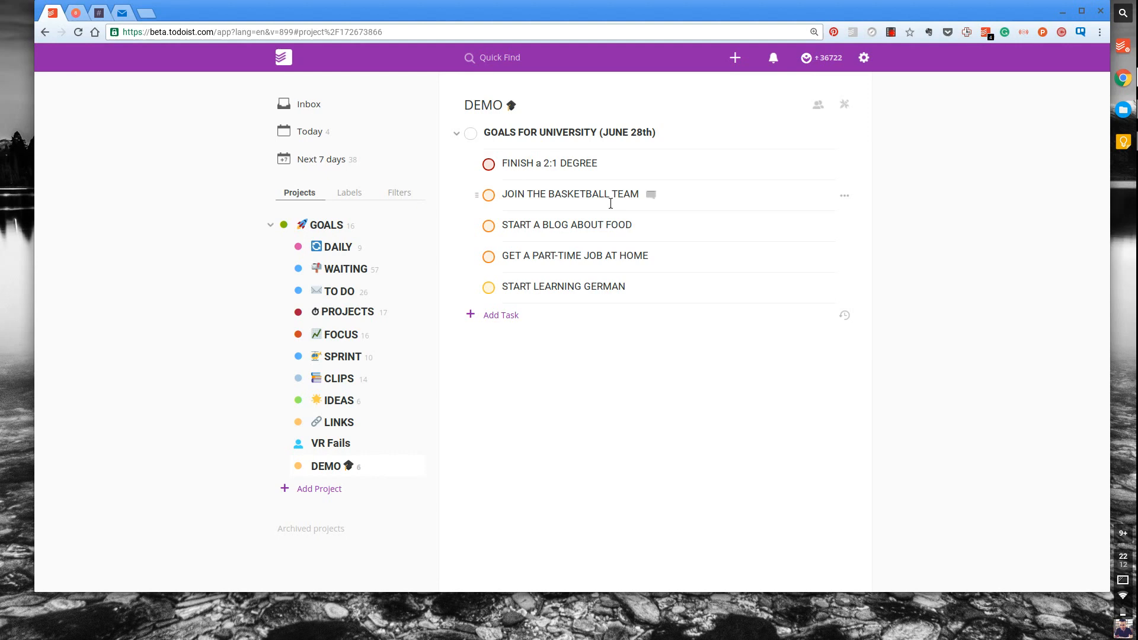
{"action": "mouse_move", "coordinate": [623, 199]}
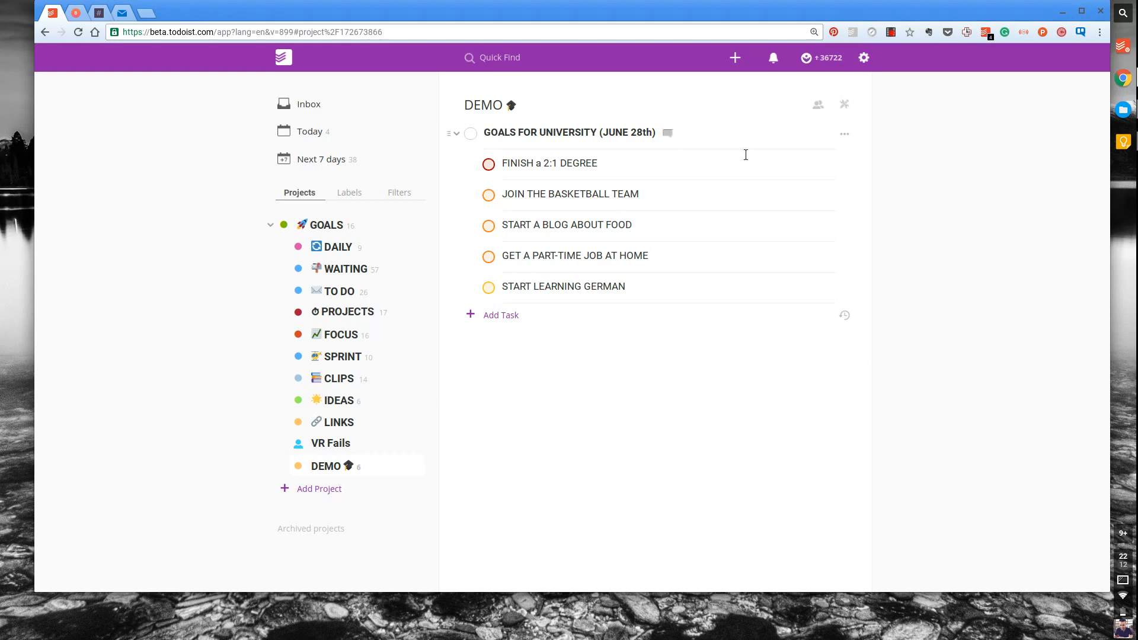
{"action": "mouse_move", "coordinate": [734, 150]}
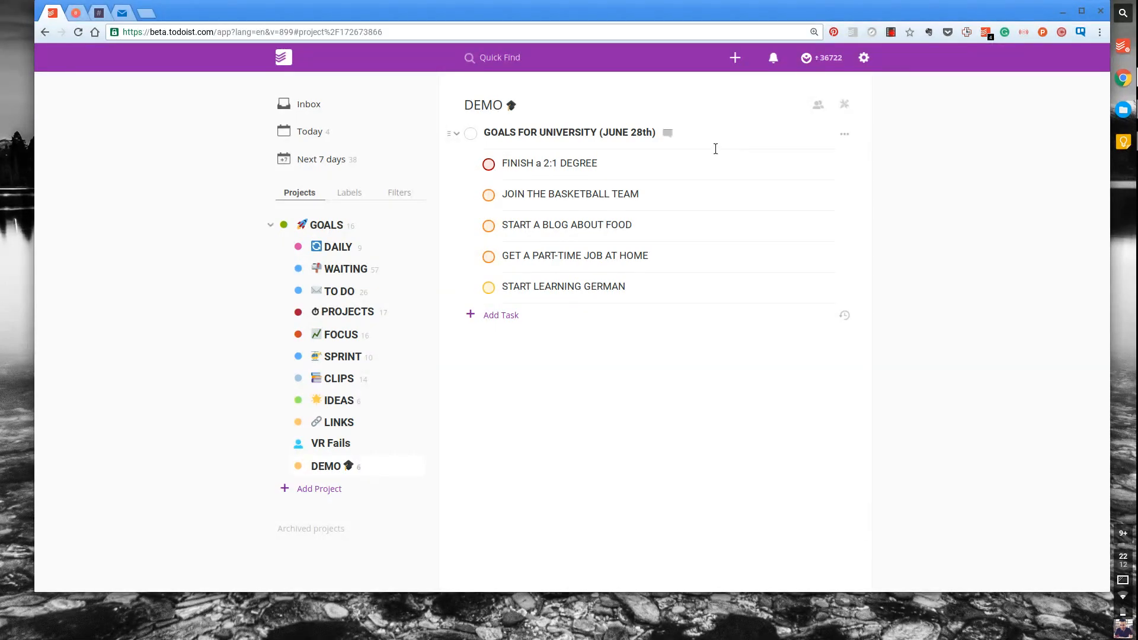
{"action": "mouse_move", "coordinate": [712, 147]}
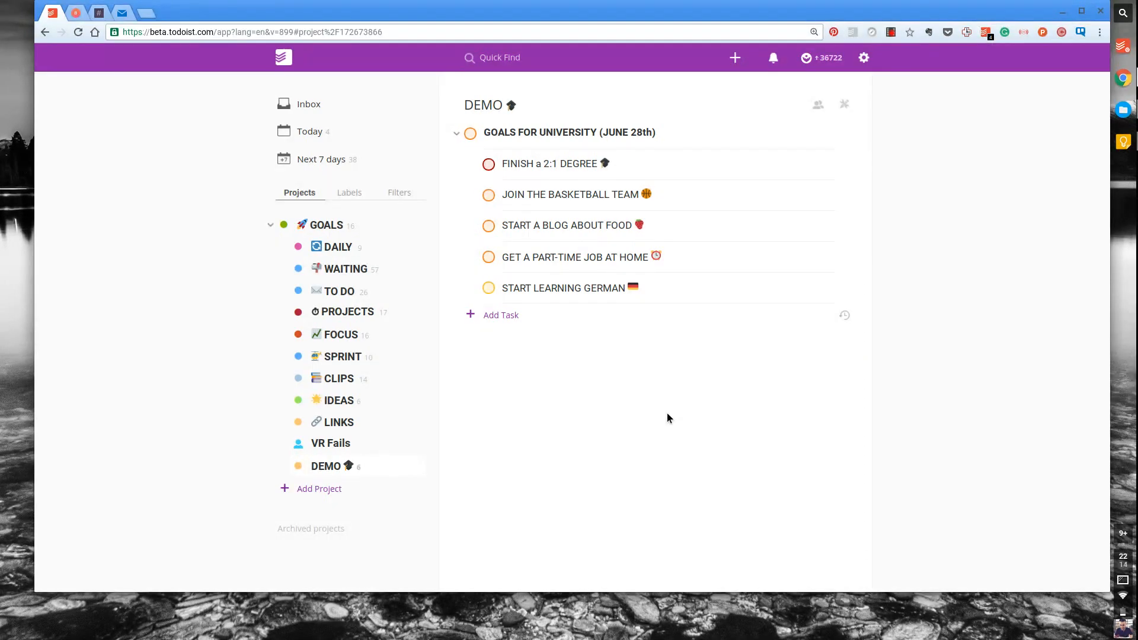
{"action": "mouse_move", "coordinate": [702, 299]}
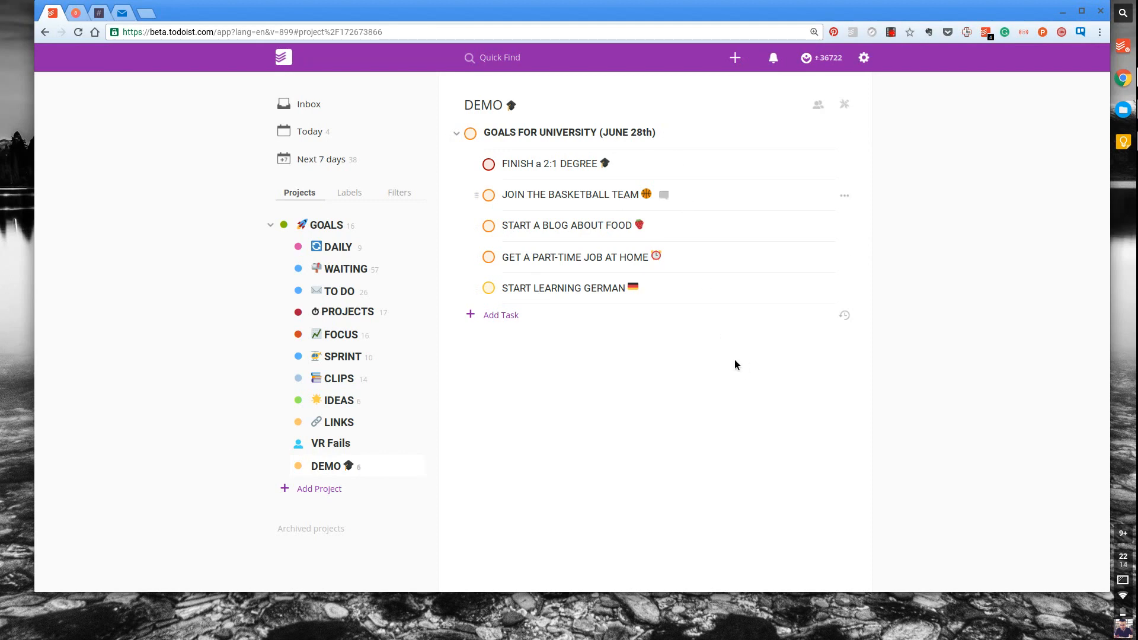
{"action": "mouse_move", "coordinate": [672, 356]}
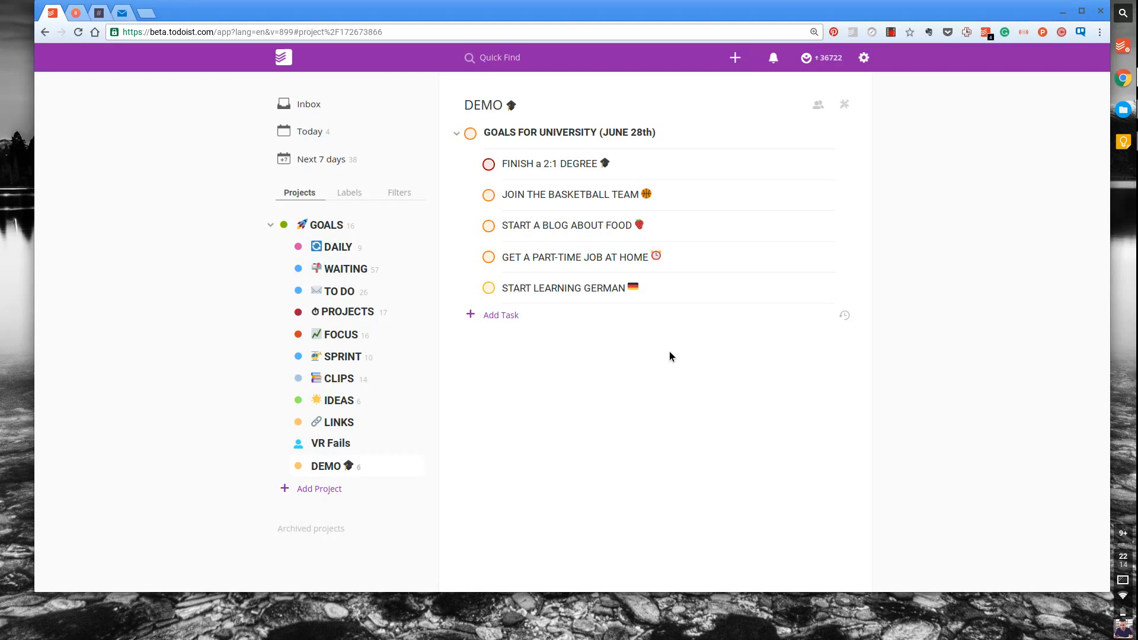
{"action": "mouse_move", "coordinate": [583, 312]}
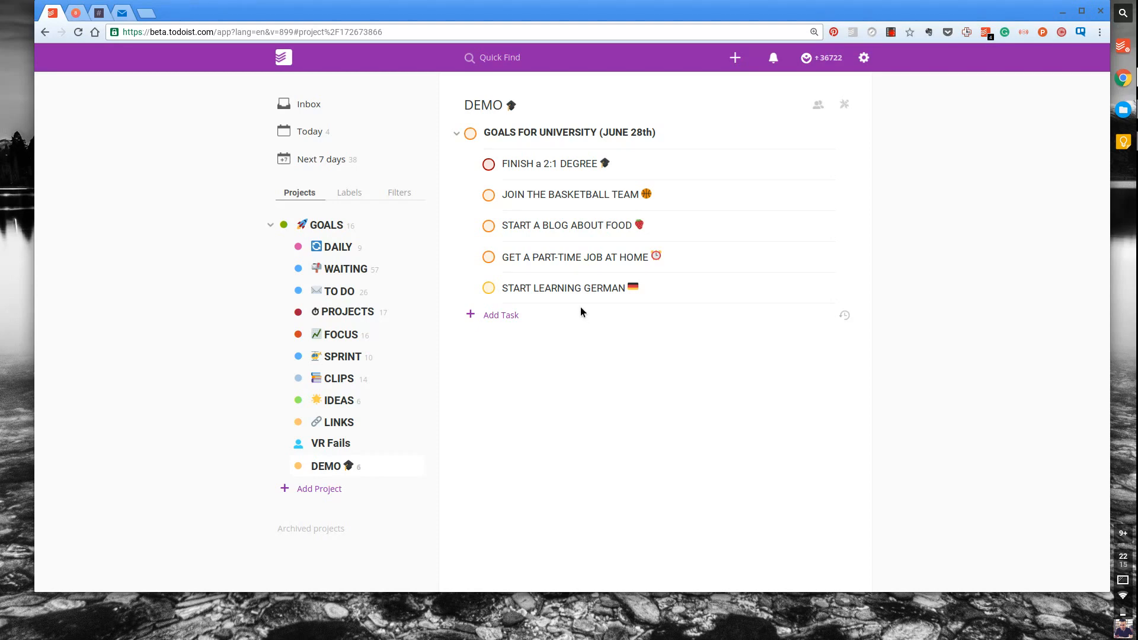
{"action": "mouse_move", "coordinate": [329, 239]}
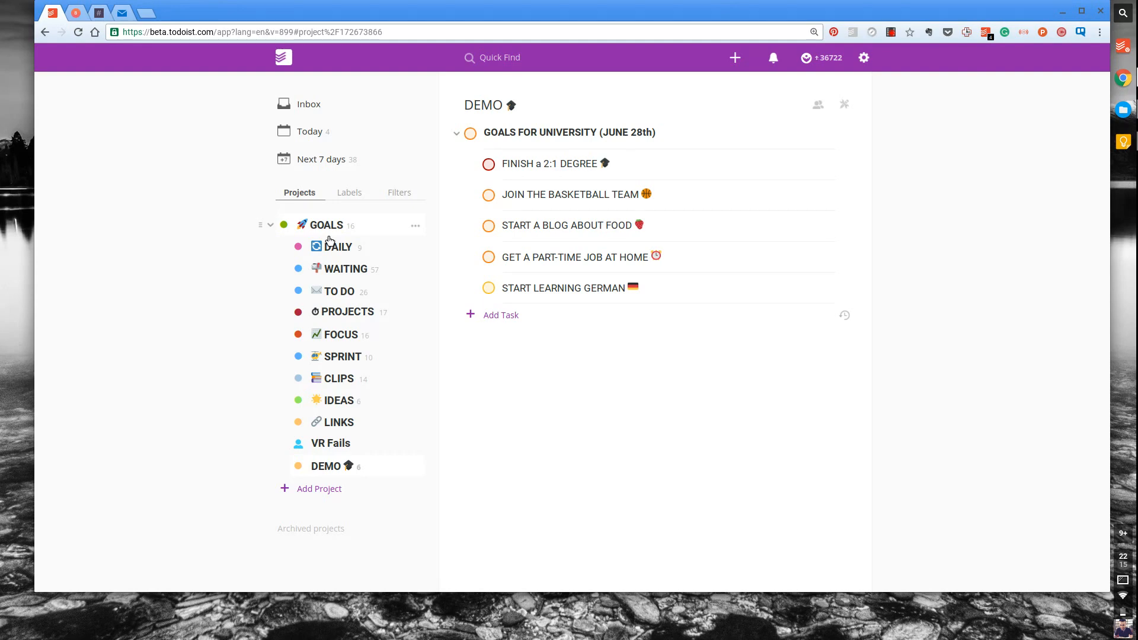
{"action": "mouse_move", "coordinate": [729, 259]}
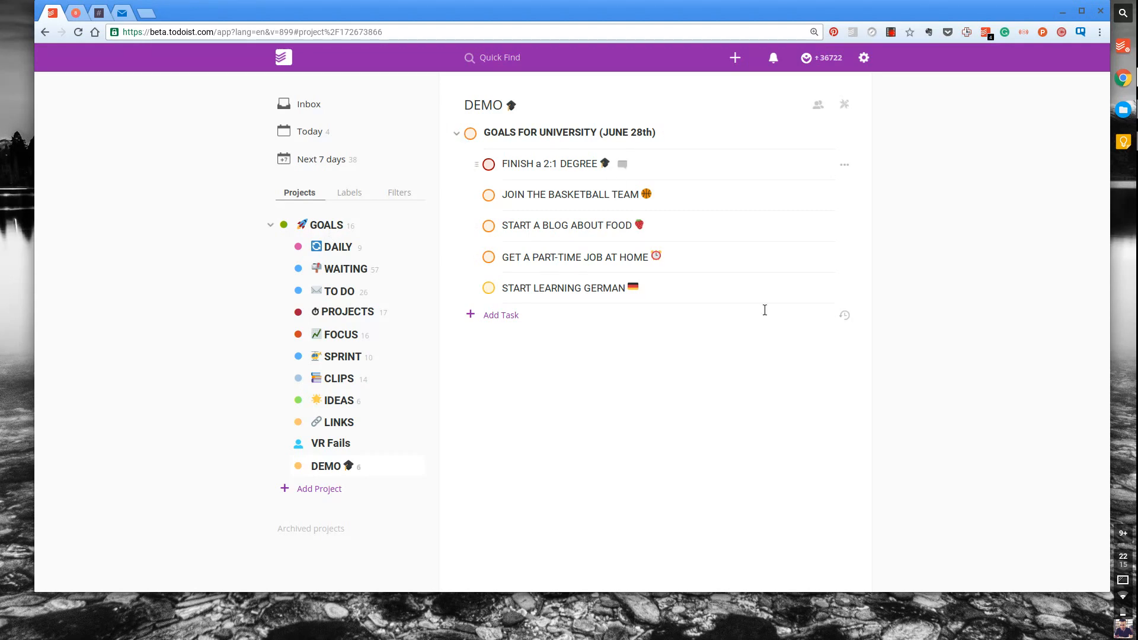
{"action": "mouse_move", "coordinate": [762, 310]}
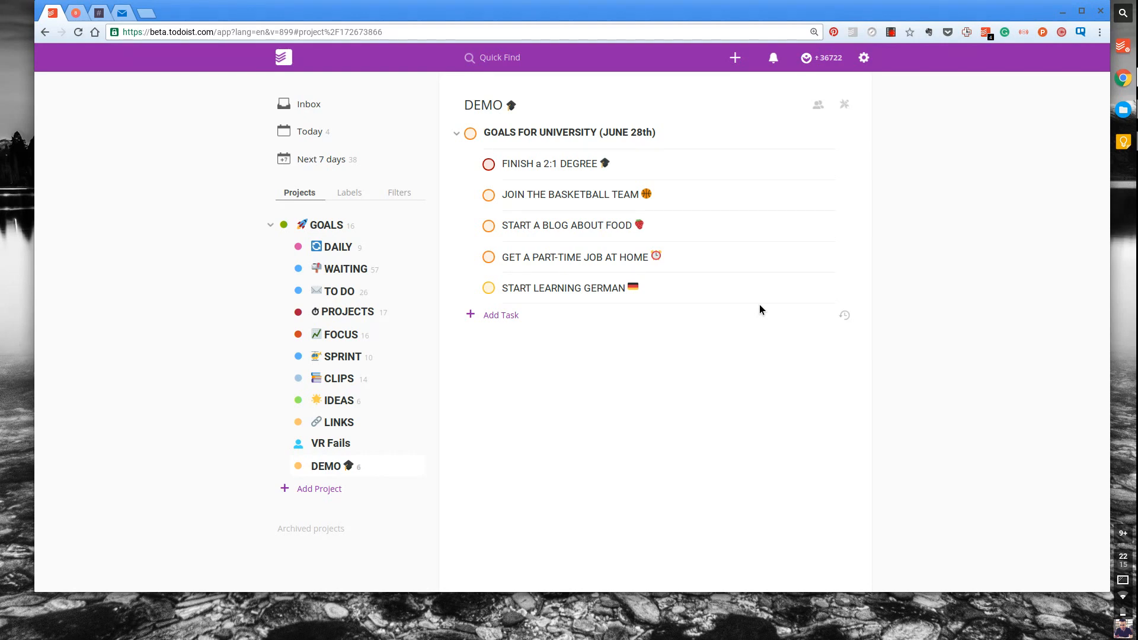
{"action": "mouse_move", "coordinate": [510, 319]}
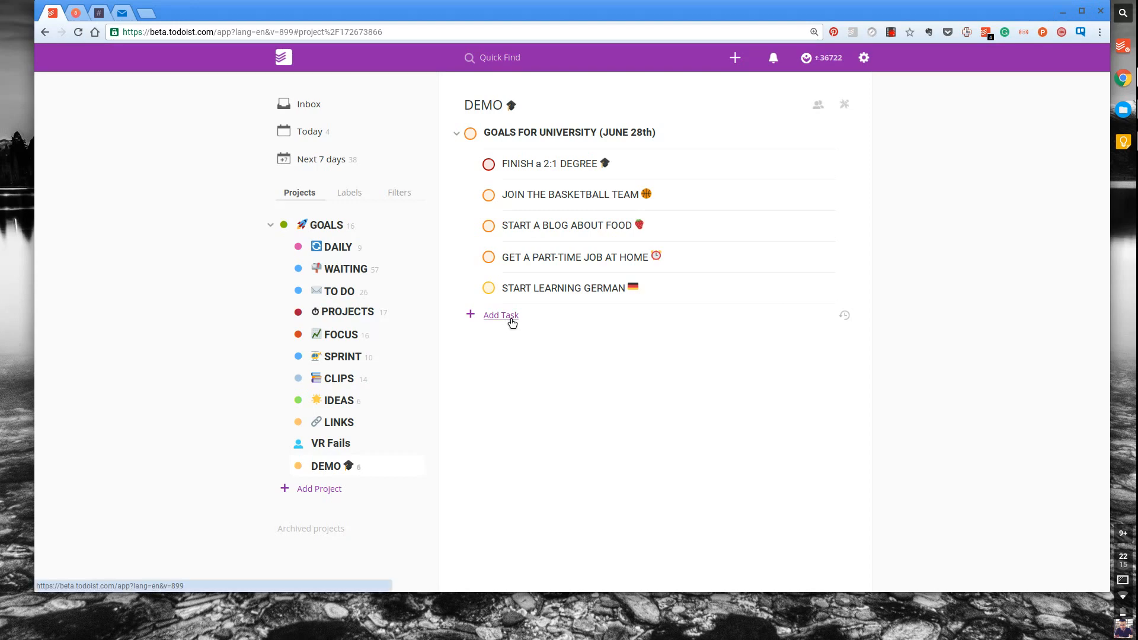
Add 'Check-in on your Goals folder in Todoist' as a p2 task repeating every day at 8am
{"action": "left_click", "coordinate": [501, 315]}
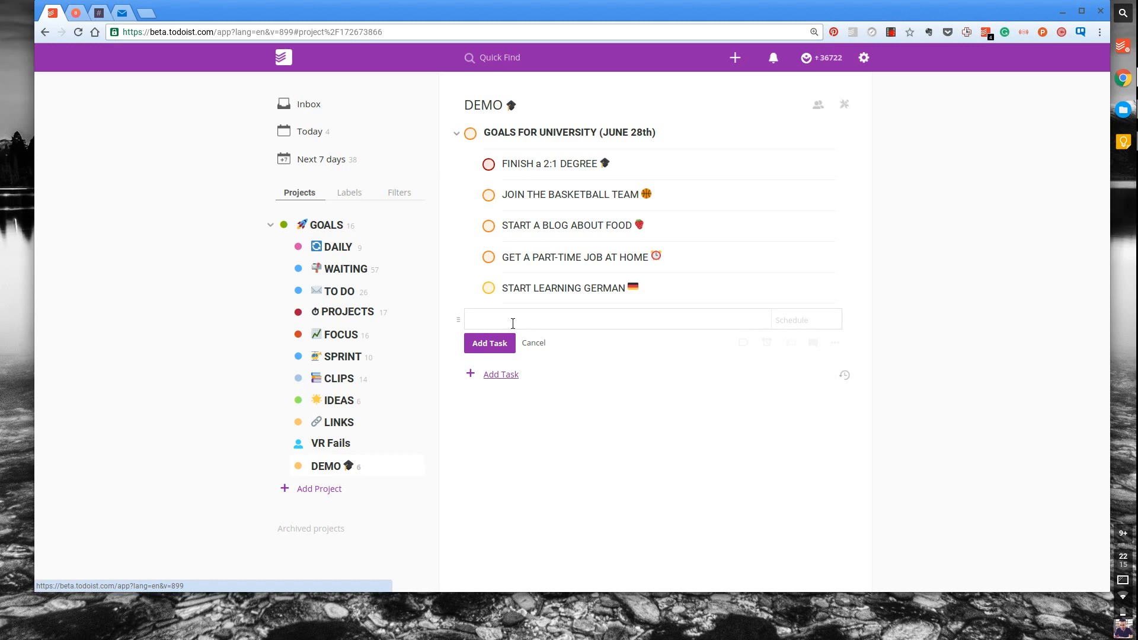
{"action": "type", "text": "Check"}
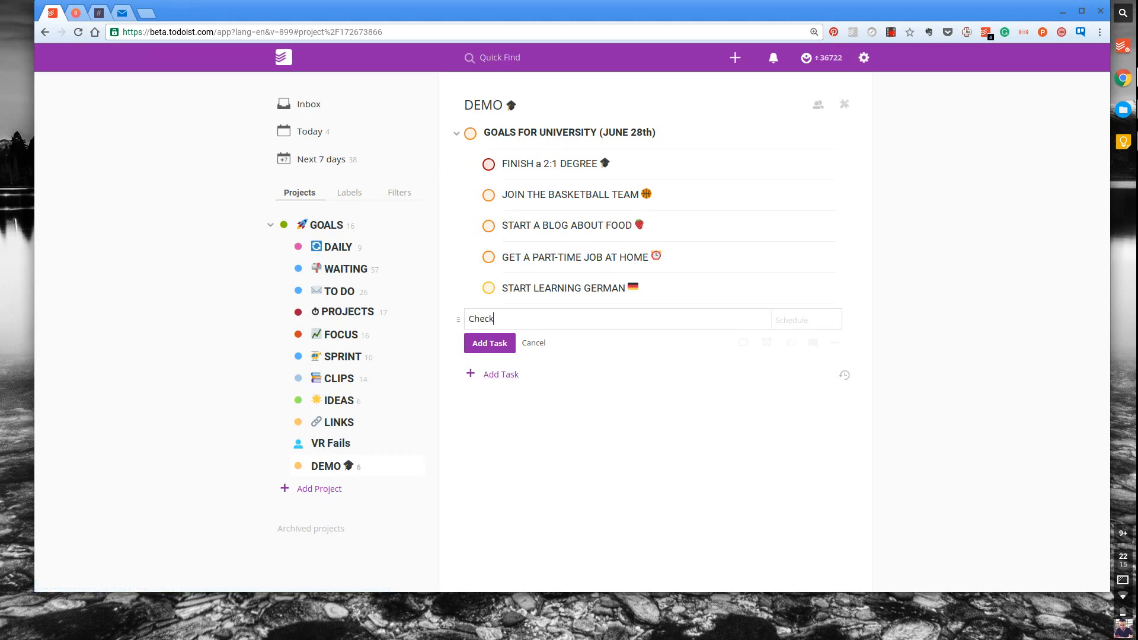
{"action": "type", "text": "-in"}
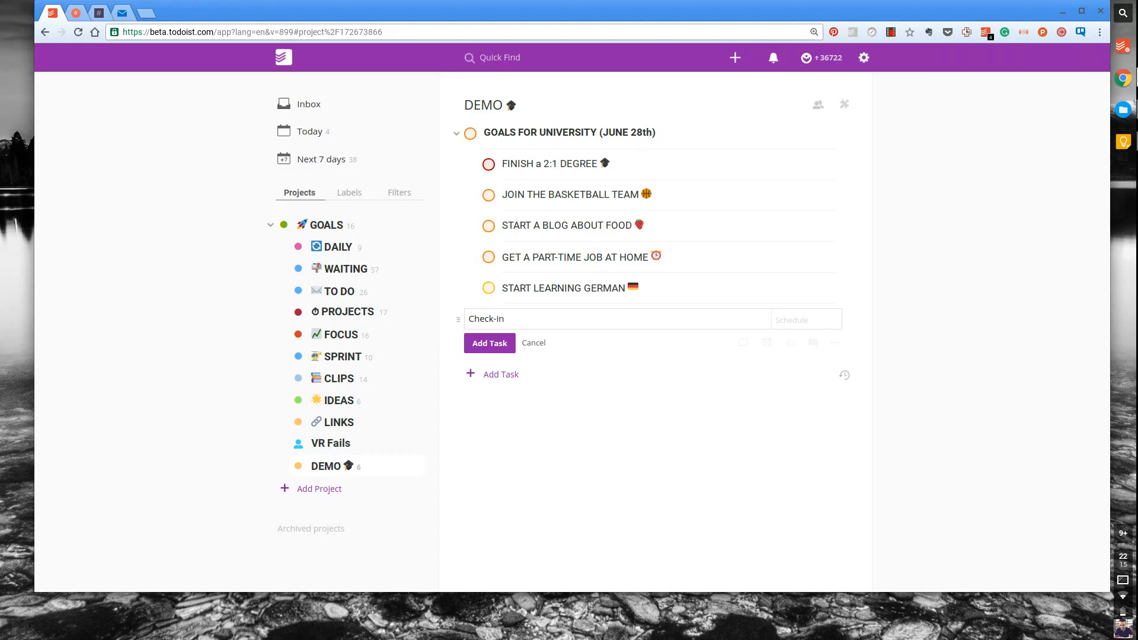
{"action": "type", "text": "on your"}
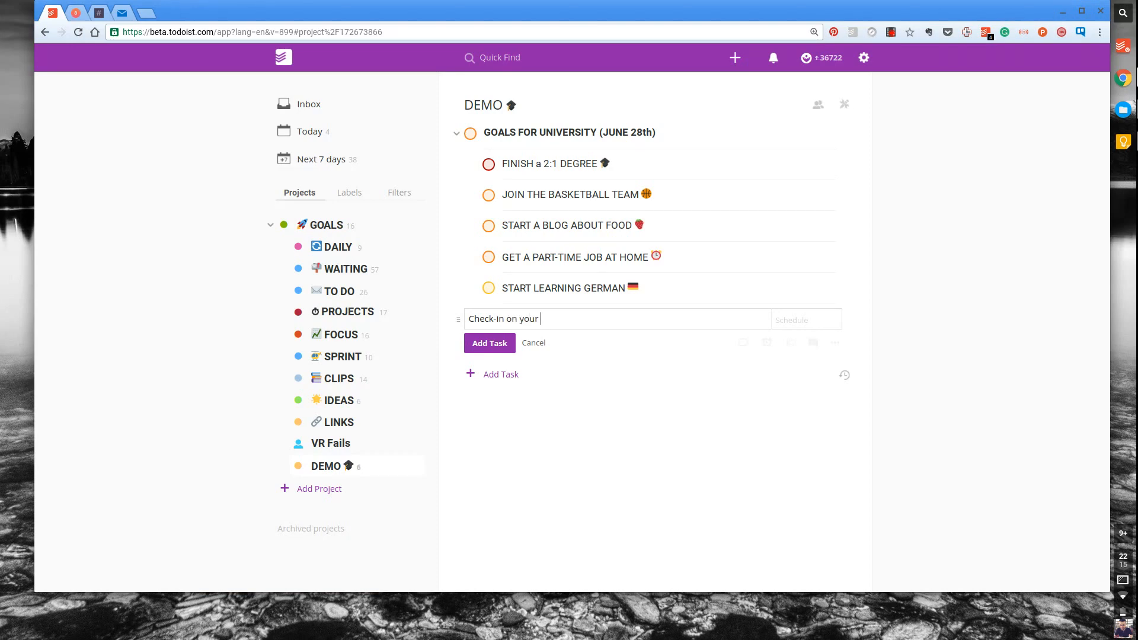
{"action": "type", "text": "Goals folder in Todoist p2"}
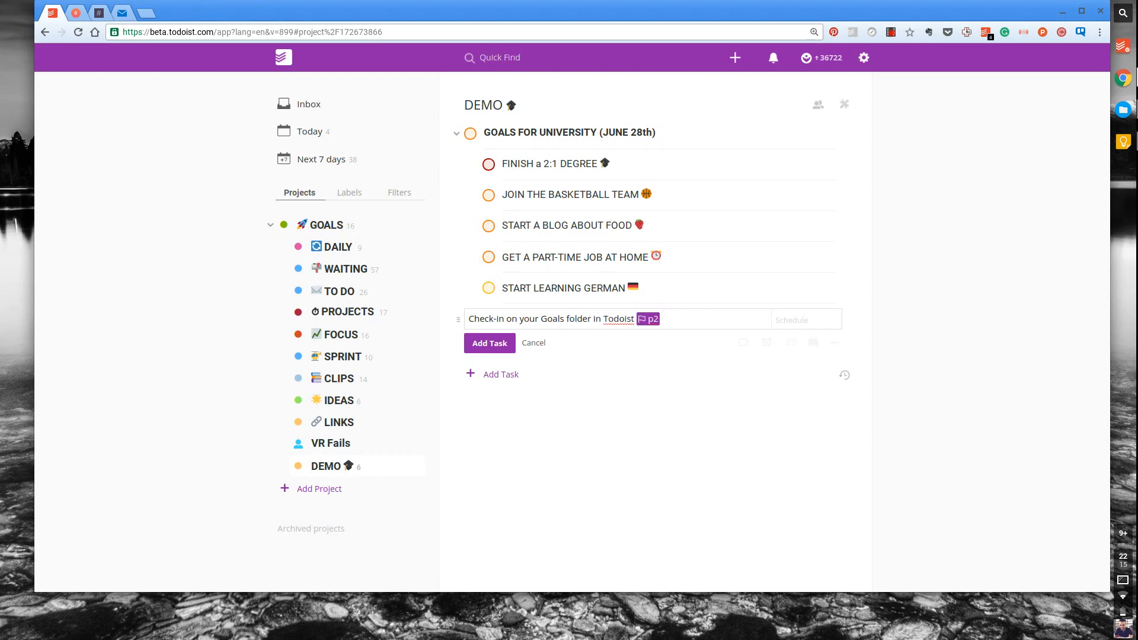
{"action": "type", "text": "every day at 8am"}
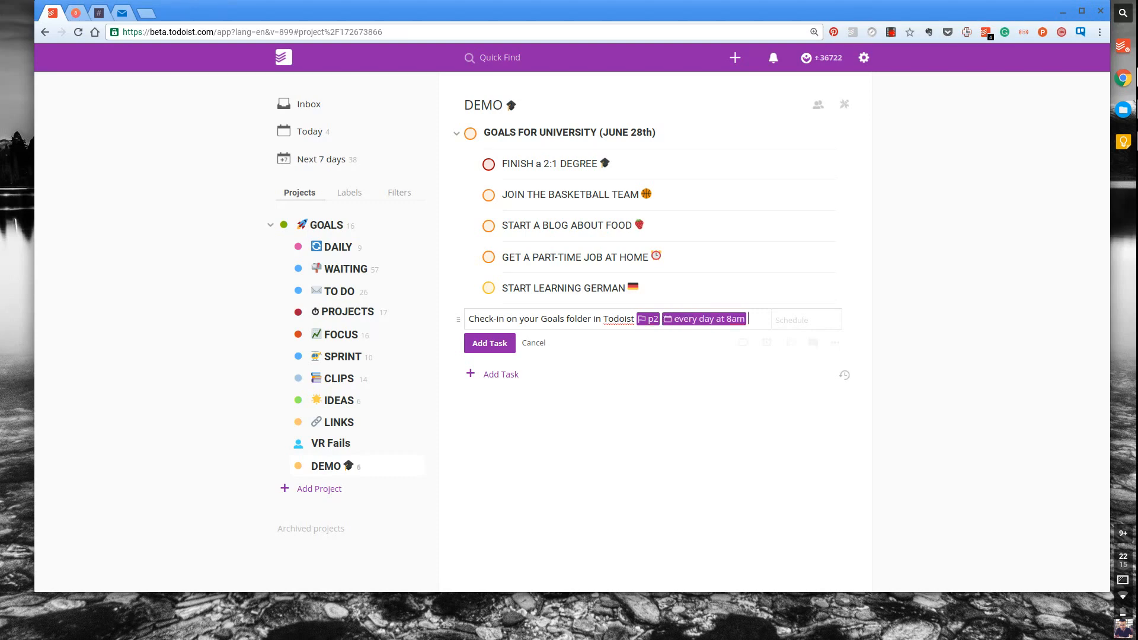
{"action": "left_click", "coordinate": [489, 343]}
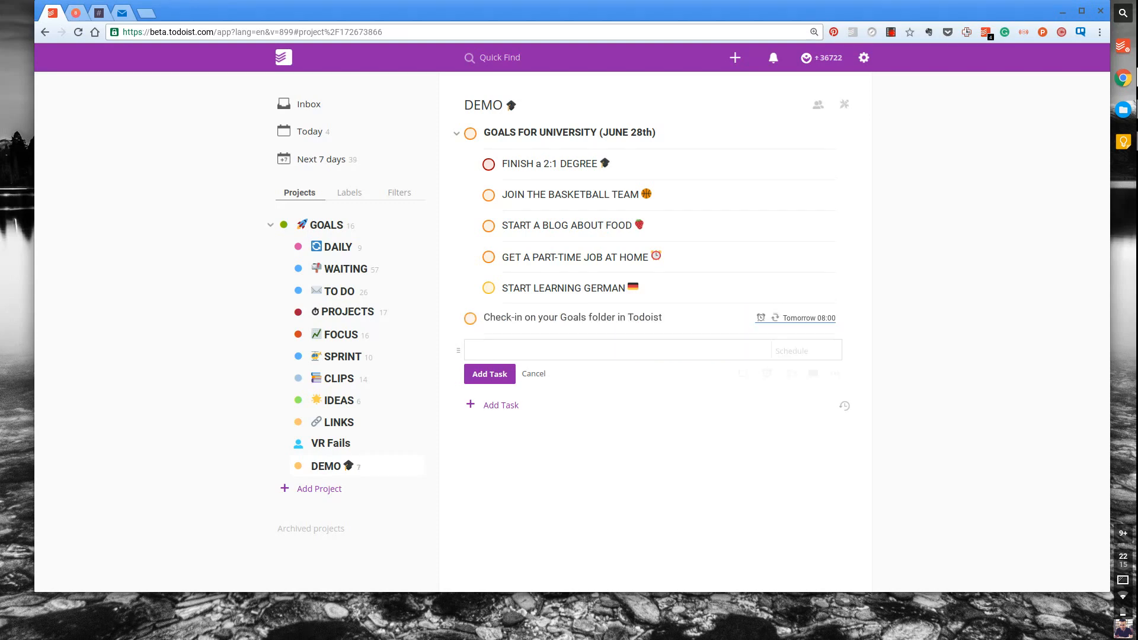
Dismiss the leftover empty new-task entry
{"action": "left_click", "coordinate": [617, 350]}
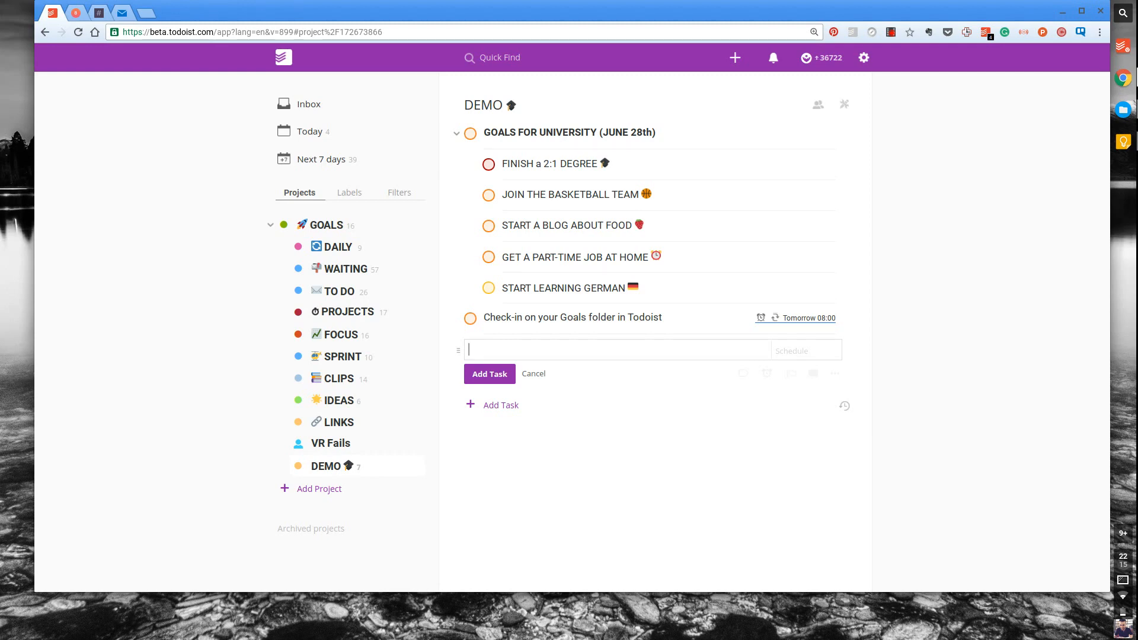
{"action": "mouse_move", "coordinate": [550, 378]}
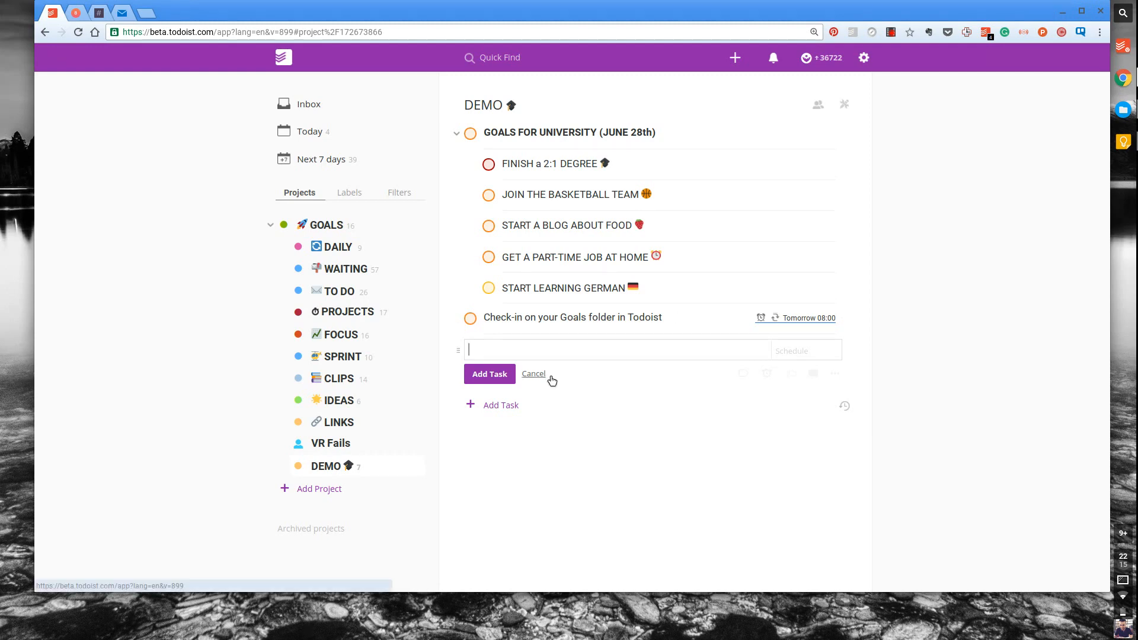
{"action": "left_click", "coordinate": [534, 373]}
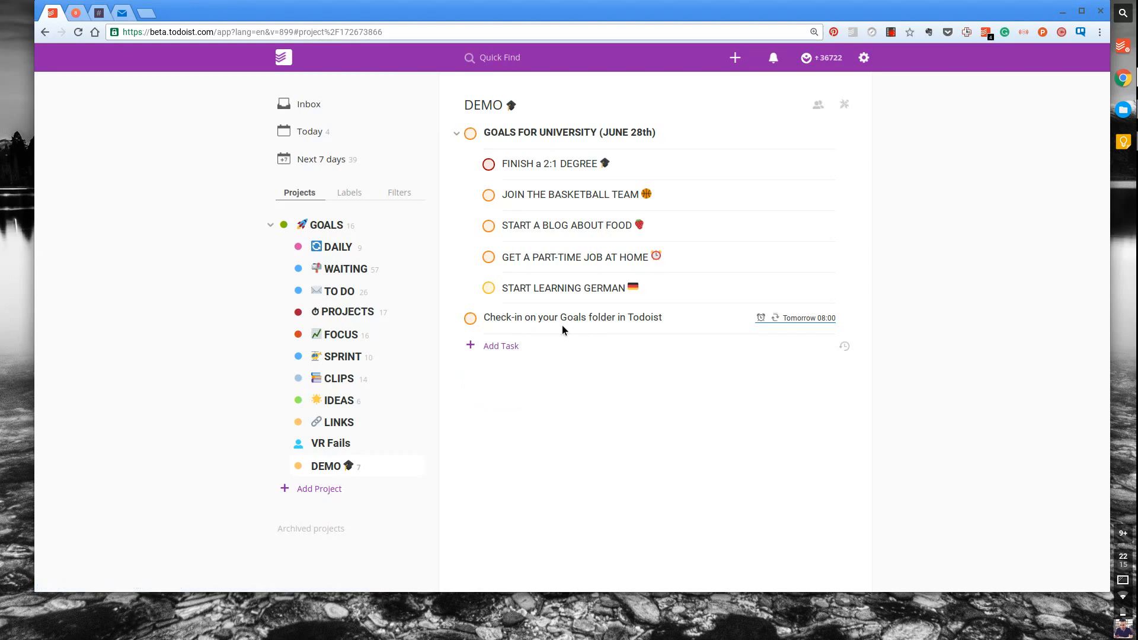
{"action": "mouse_move", "coordinate": [590, 203]}
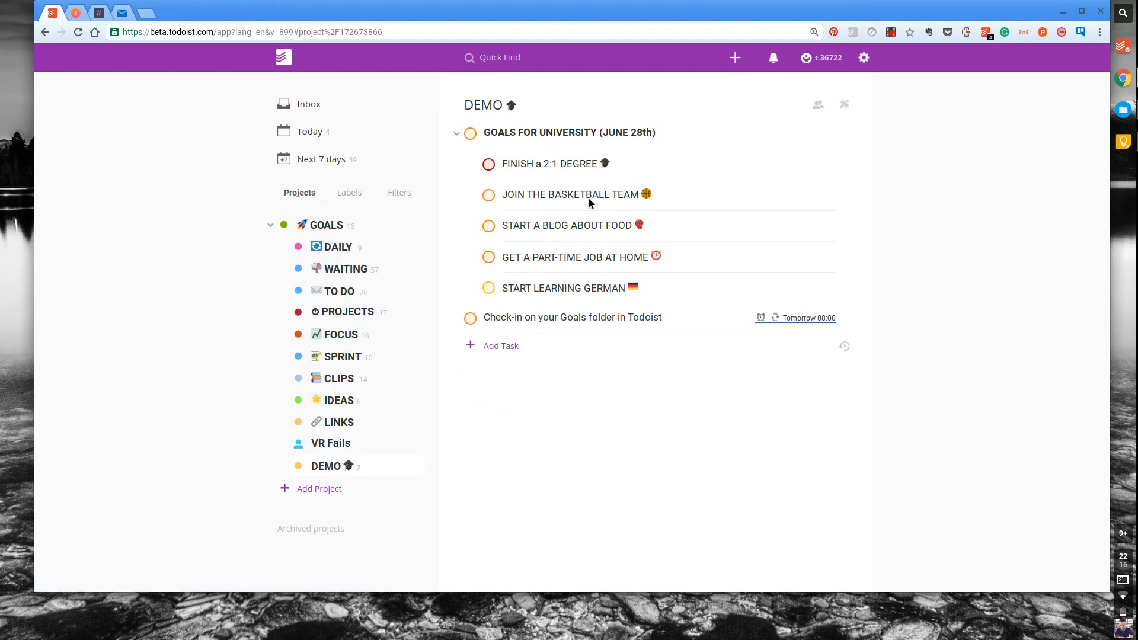
{"action": "mouse_move", "coordinate": [569, 205]}
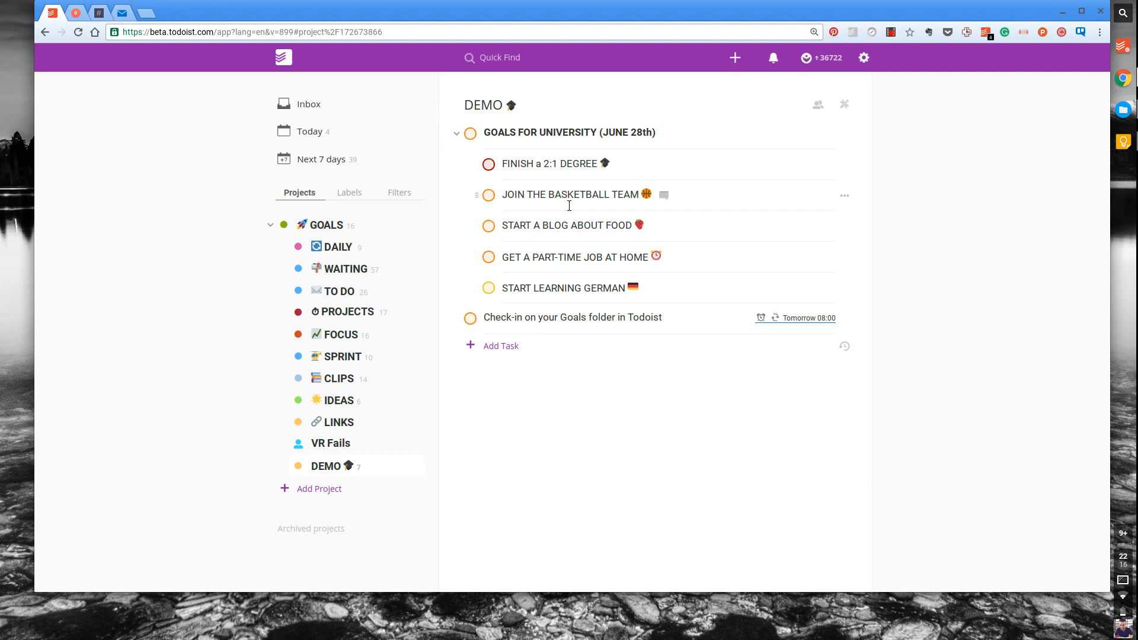